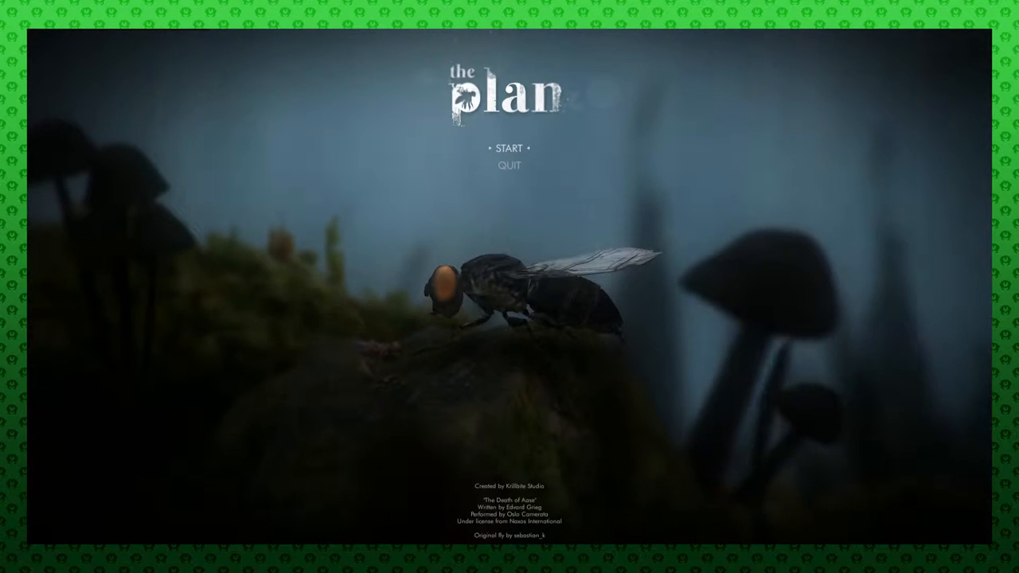
{"action": "left_click", "coordinate": [510, 148]}
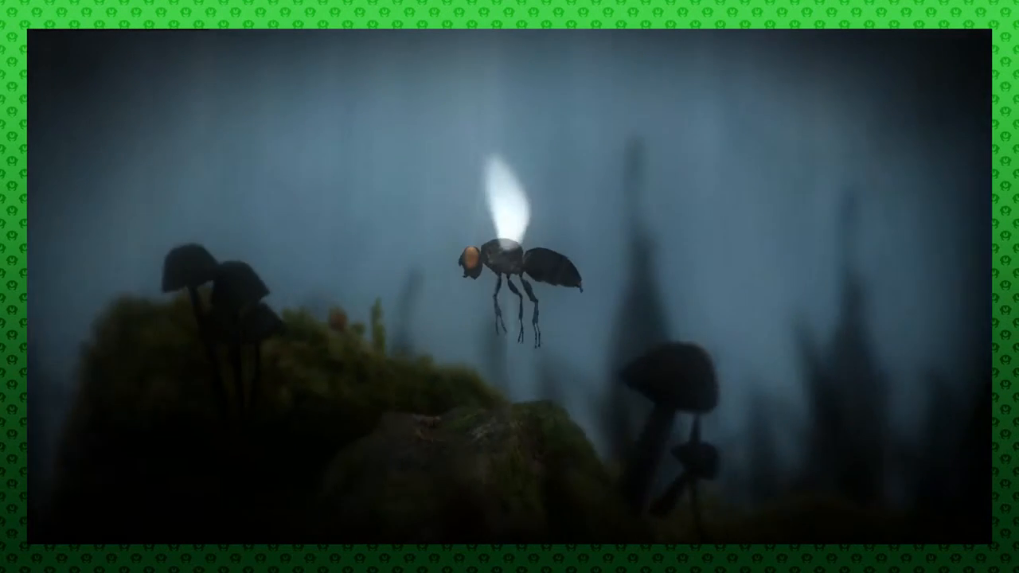